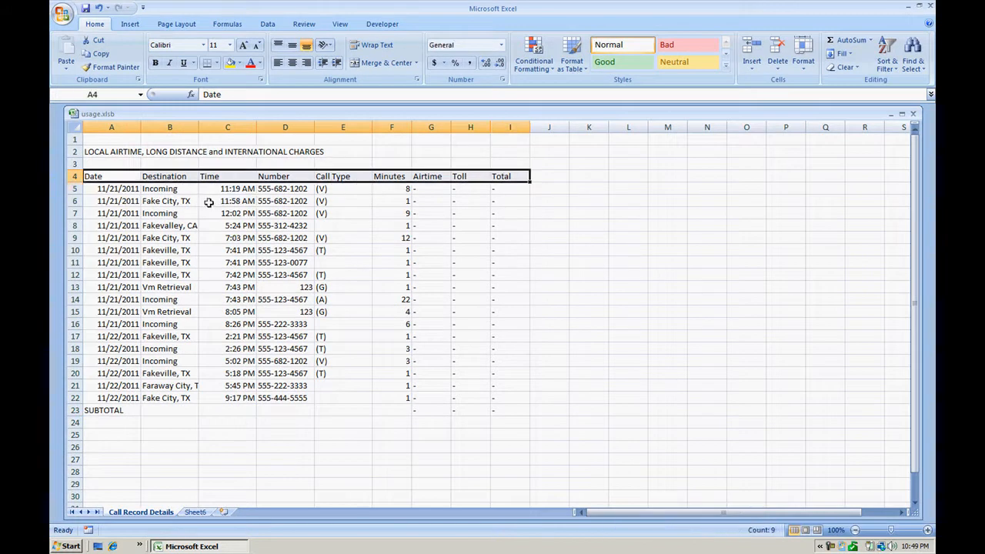
Review the call record rows on Call Record Details, then land on the empty Sheet6
drag(111, 188, 483, 410)
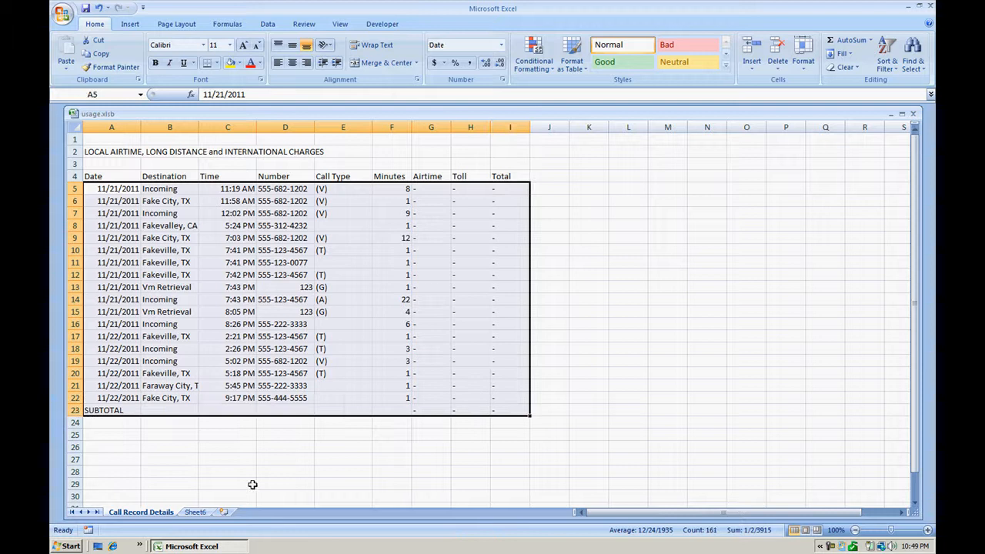
click(194, 511)
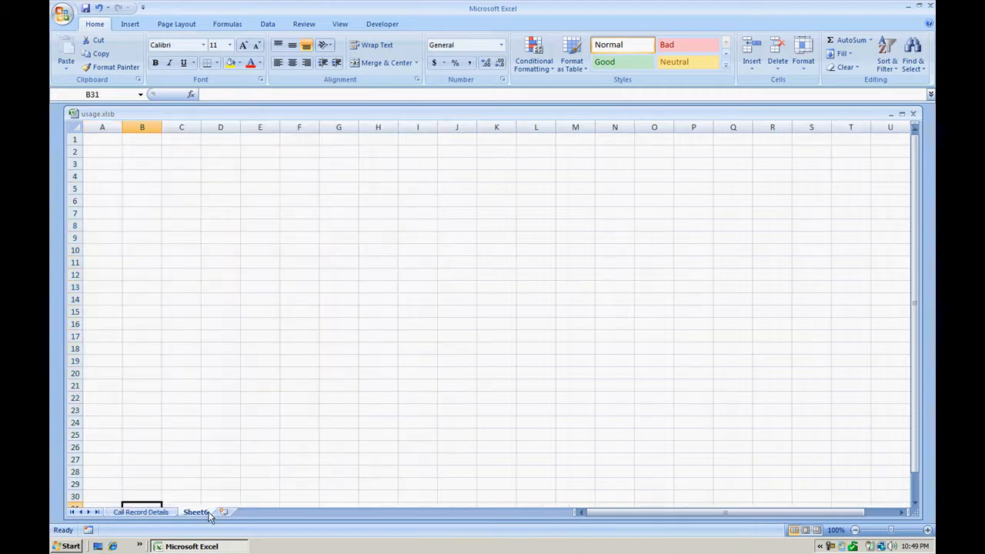
click(142, 512)
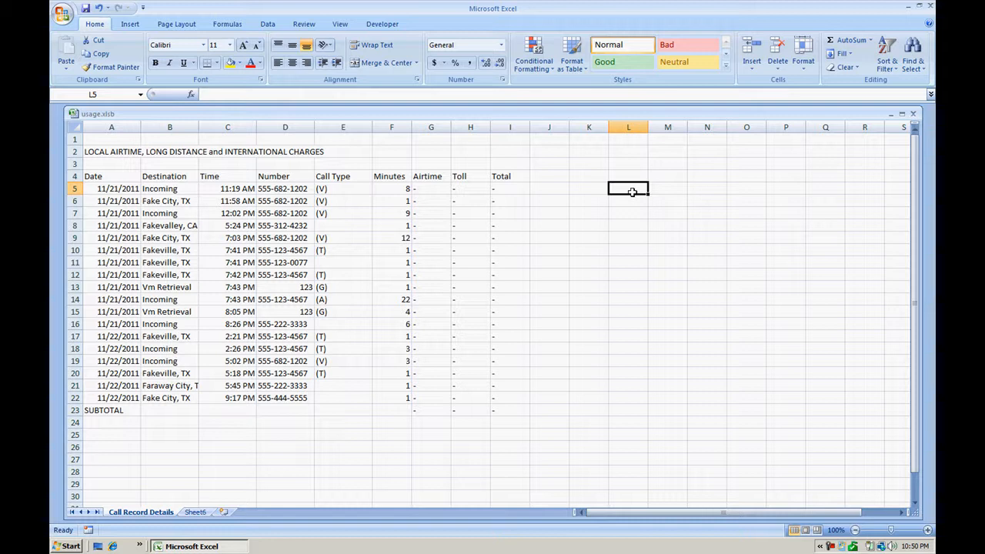
mouse_move(639, 234)
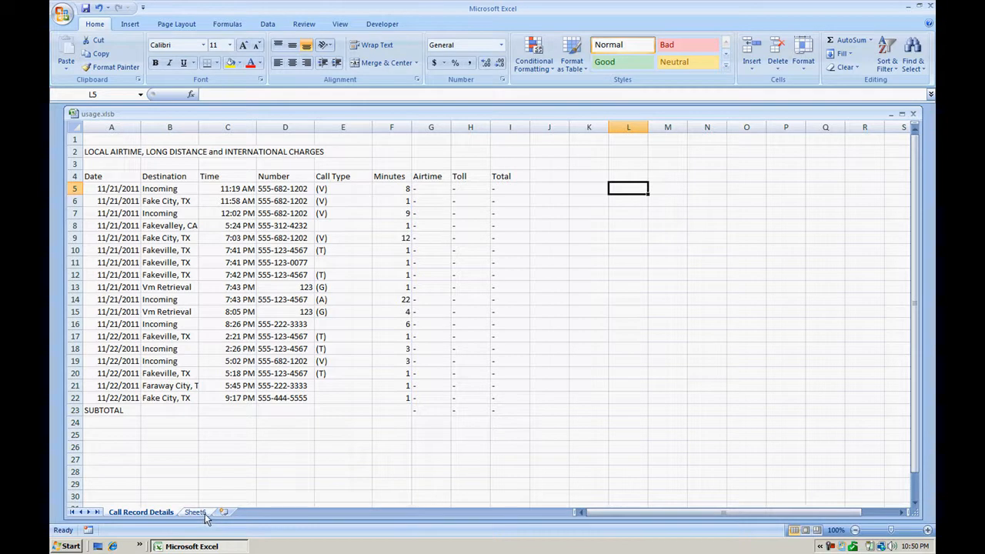
click(195, 511)
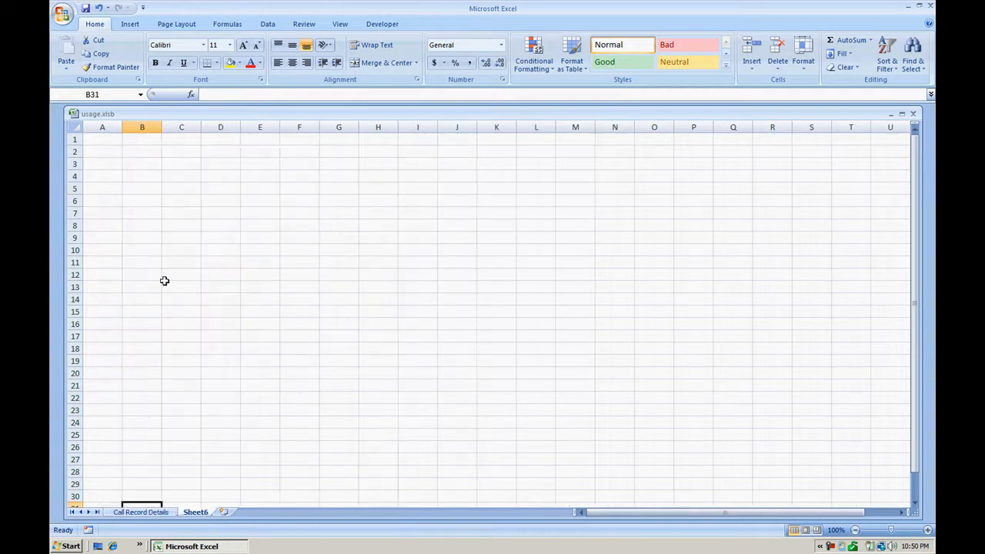
mouse_move(140, 168)
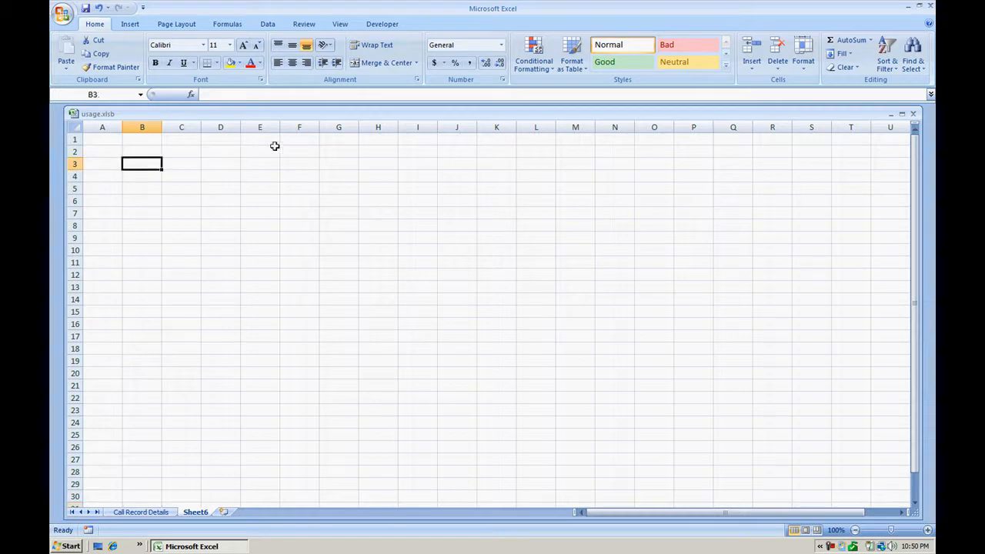
Start a PivotTable from Insert with source Call Record Details A4:I22 and location Sheet6!$B$3
click(129, 25)
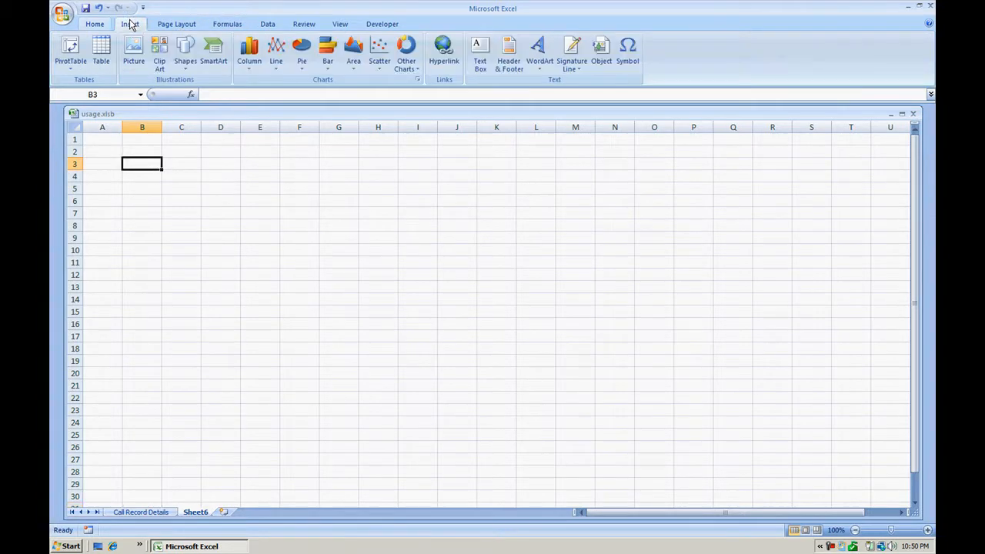
click(71, 53)
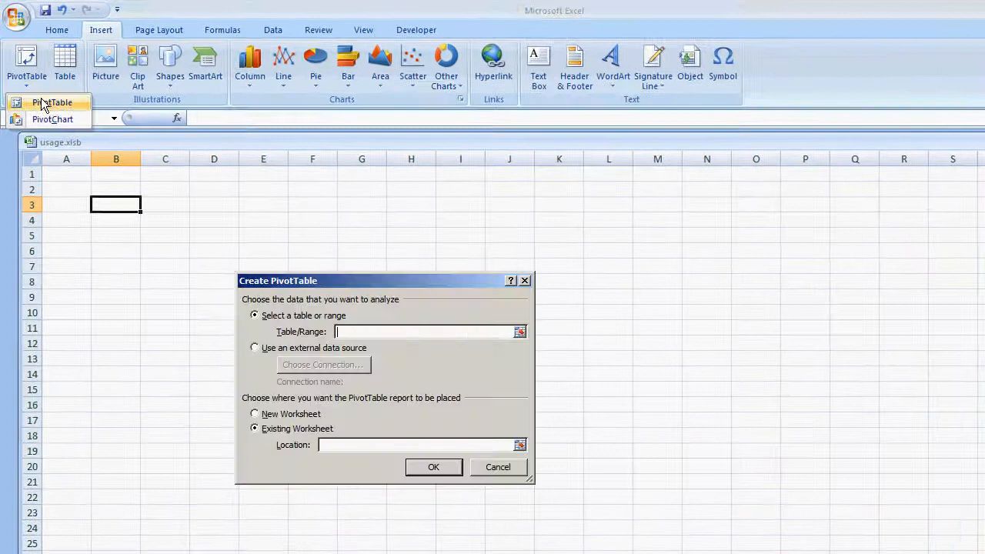
click(117, 202)
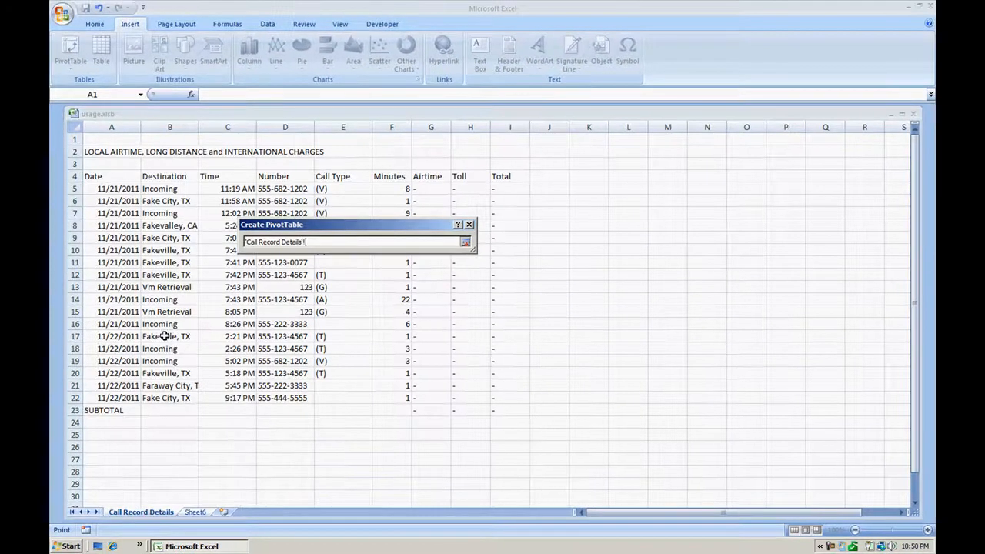
click(111, 175)
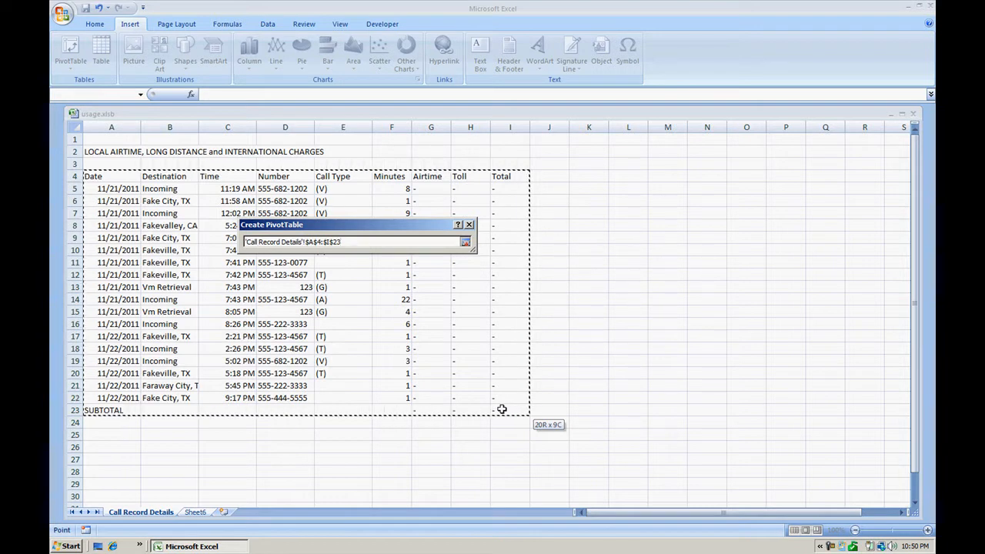
drag(502, 409, 505, 401)
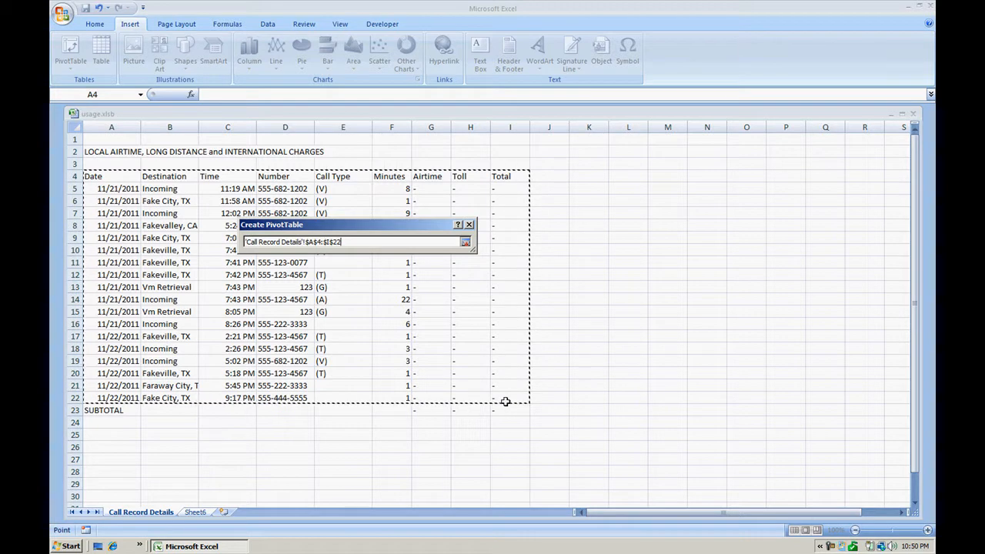
mouse_move(468, 231)
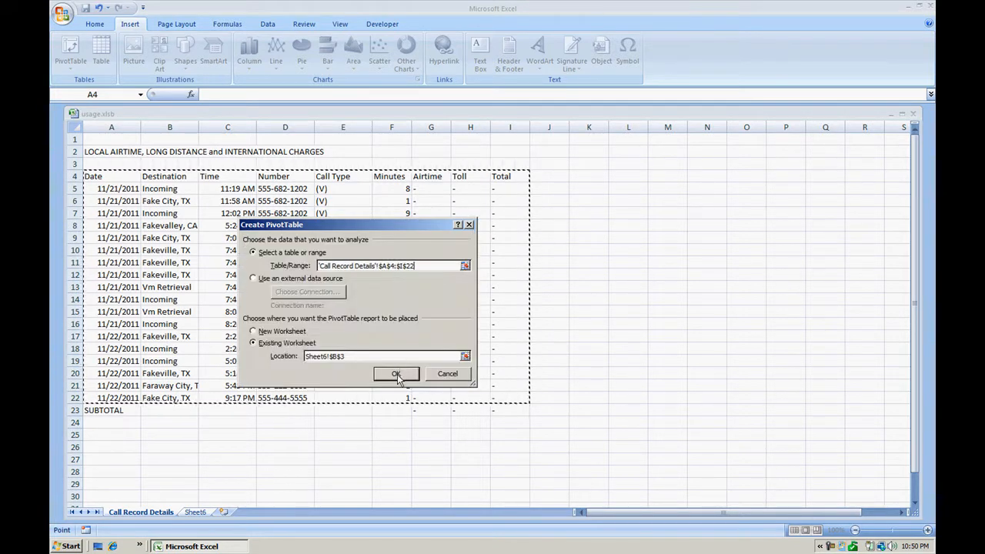
Create the empty pivot table at B3 and toggle its field list off and back on
click(397, 374)
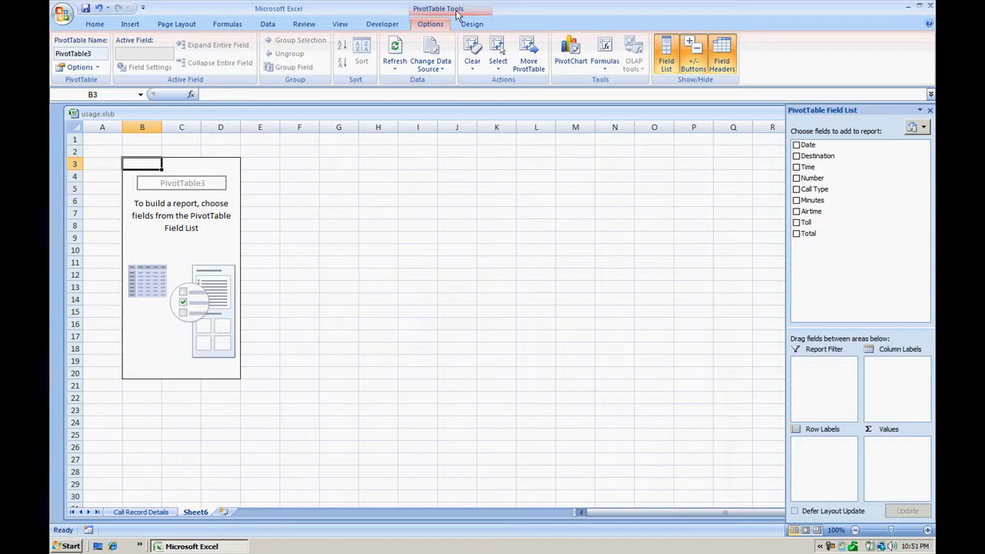
mouse_move(431, 13)
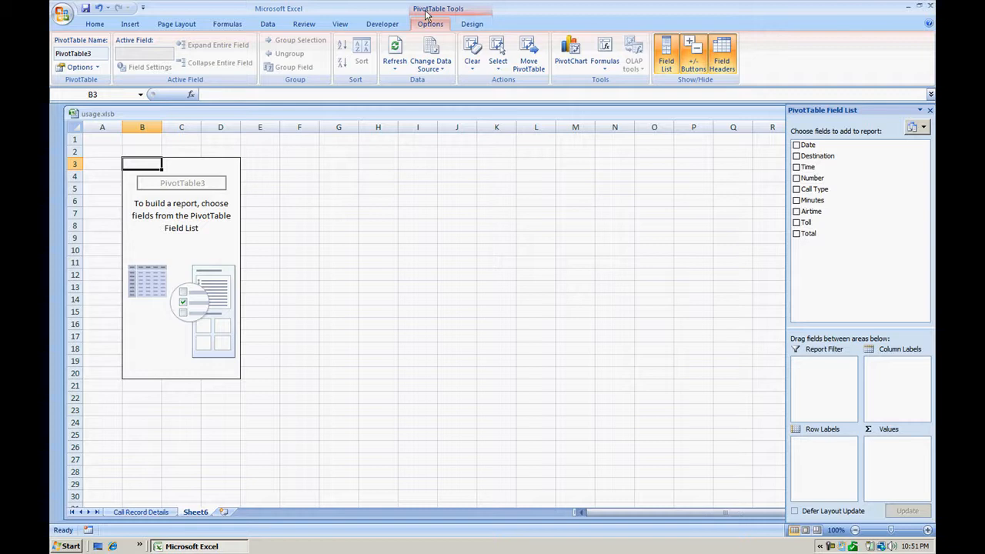
mouse_move(394, 222)
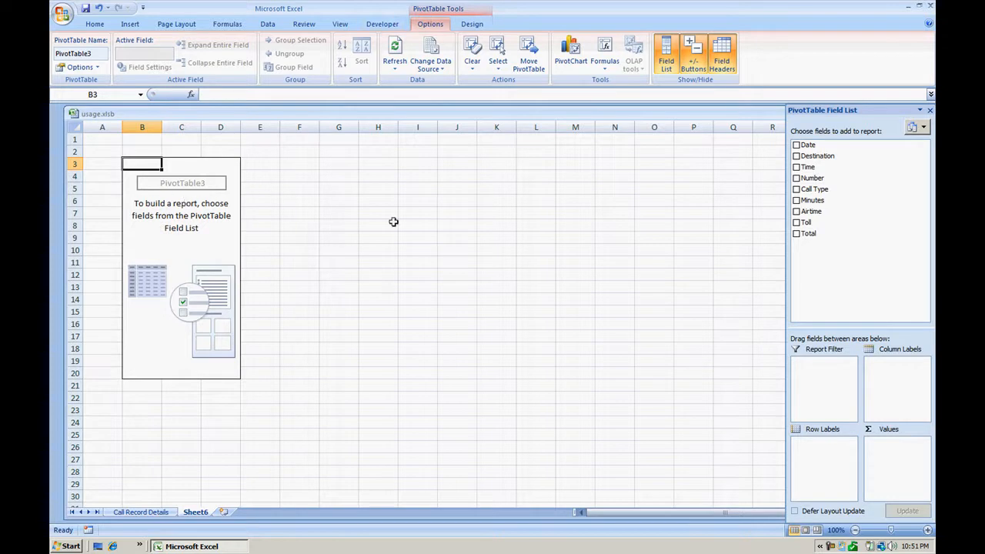
mouse_move(835, 135)
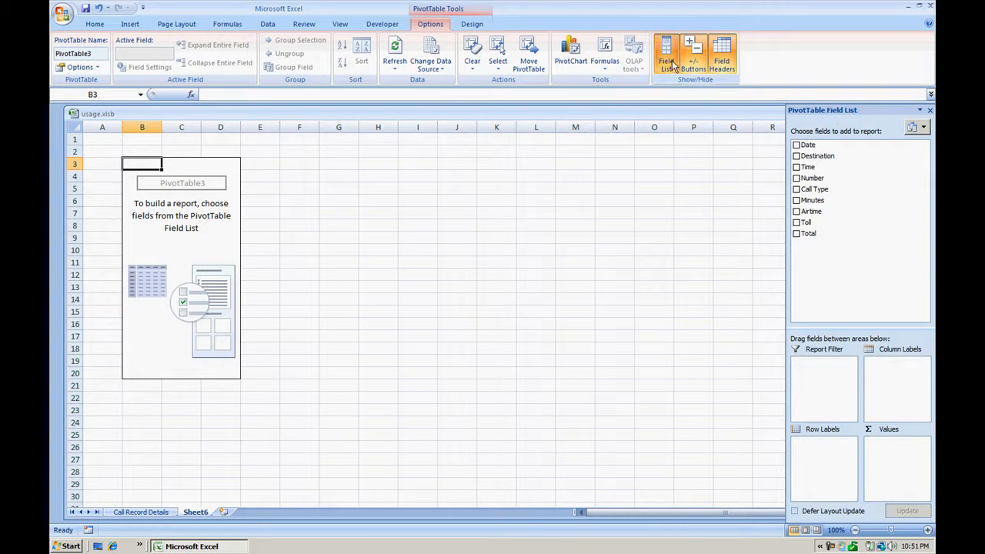
click(667, 58)
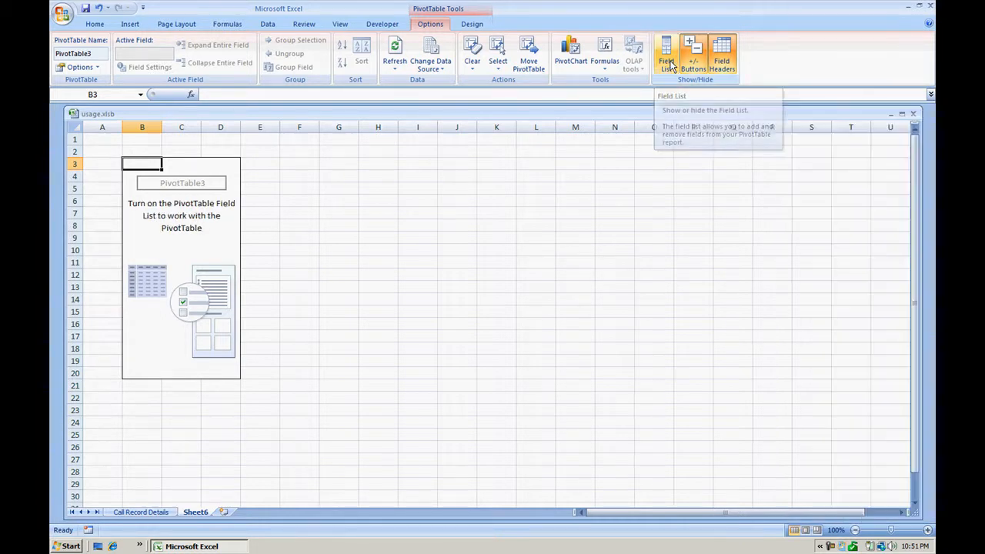
click(665, 55)
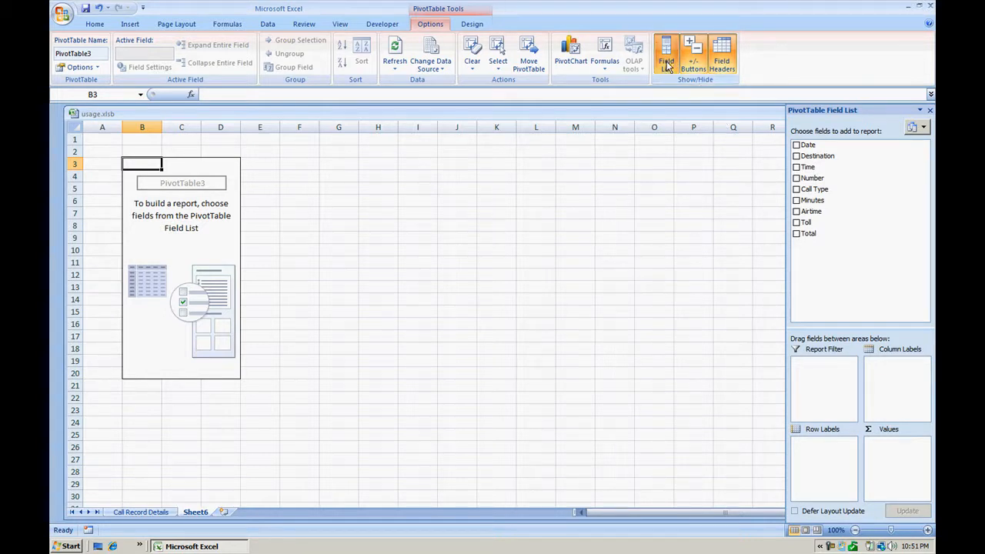
click(665, 55)
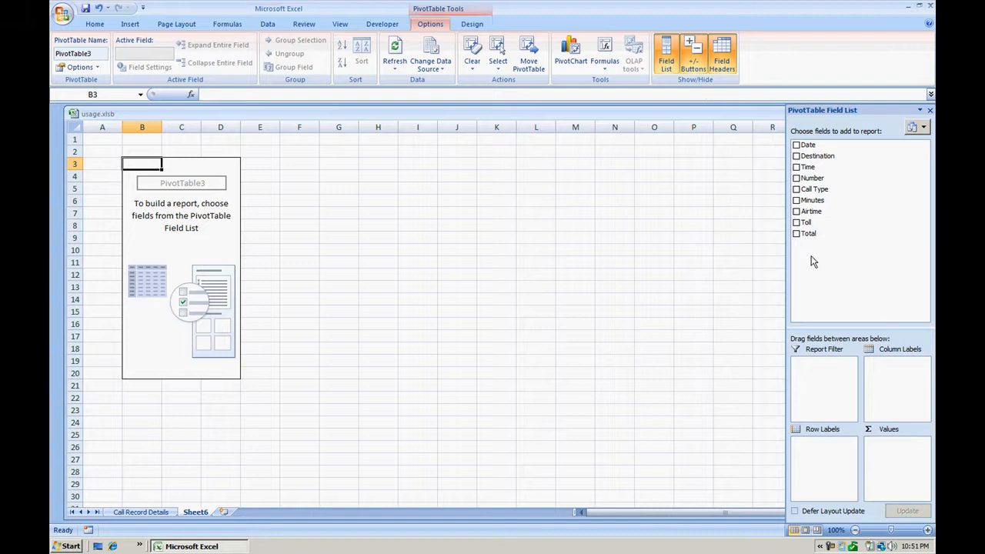
mouse_move(853, 283)
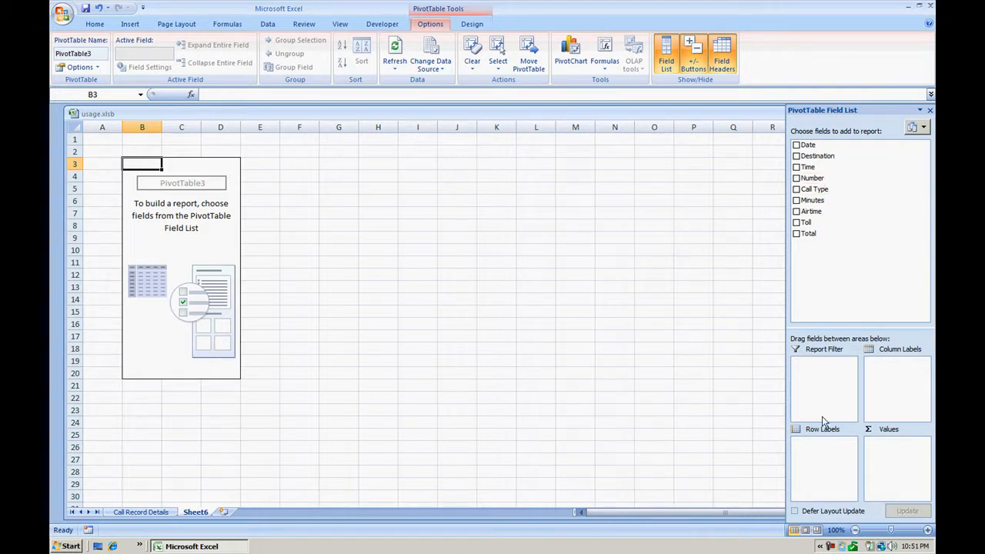
mouse_move(899, 468)
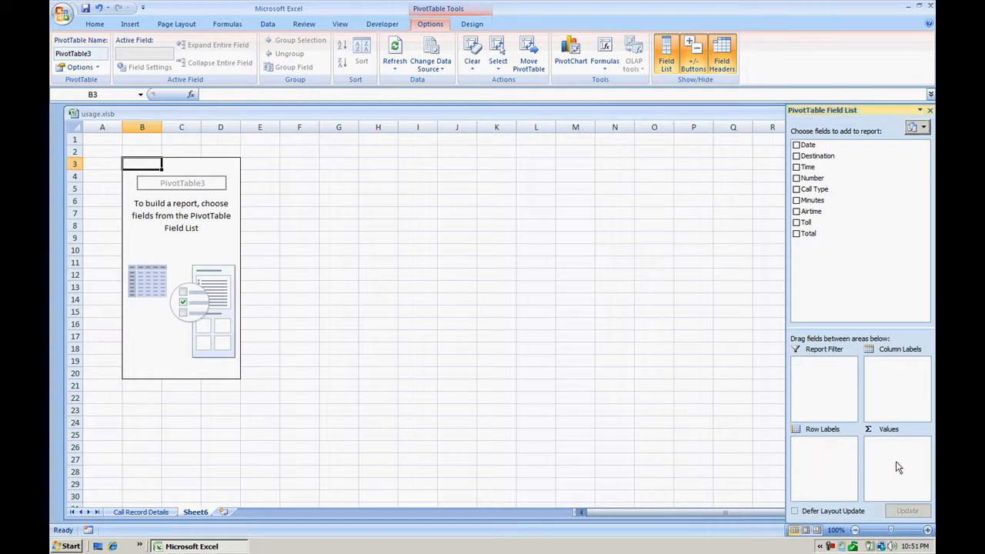
mouse_move(835, 378)
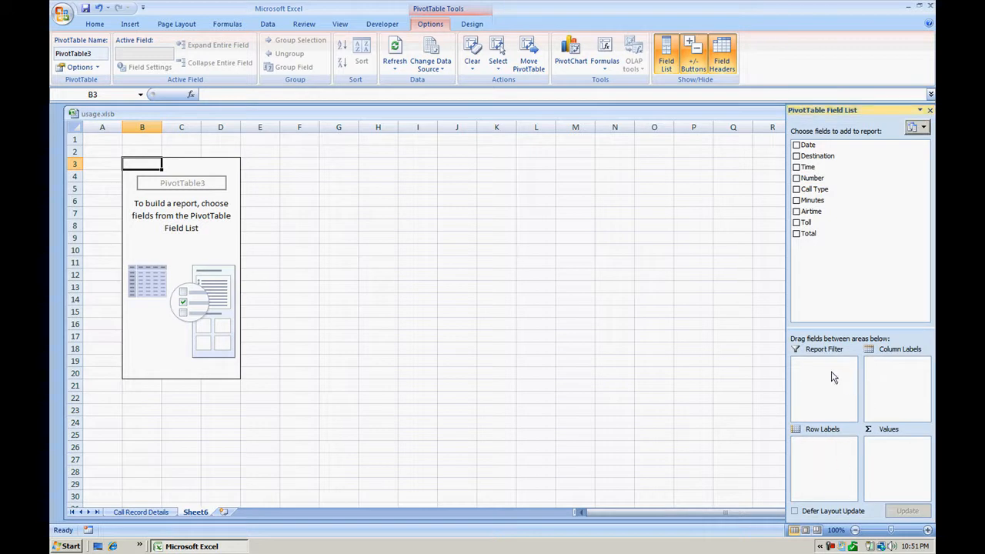
mouse_move(810, 374)
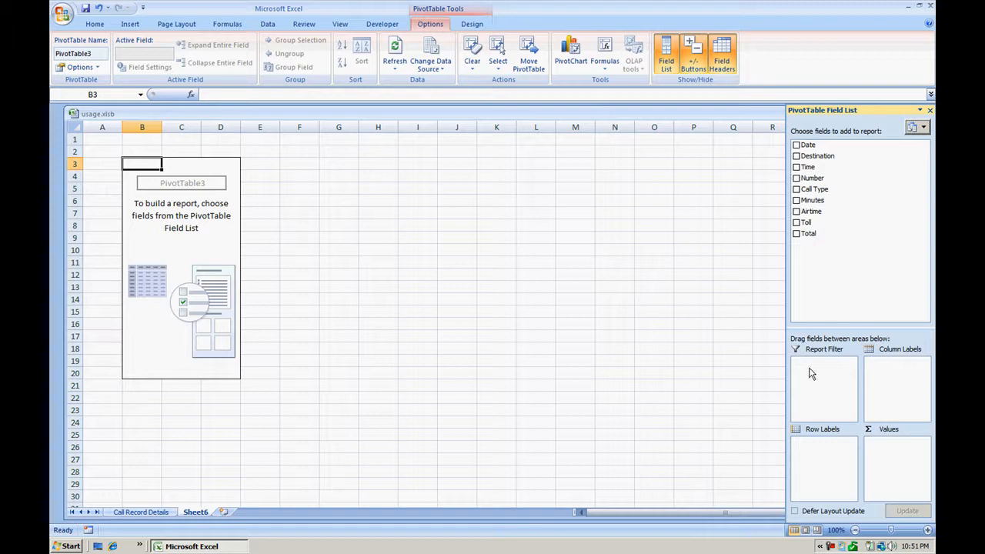
mouse_move(816, 391)
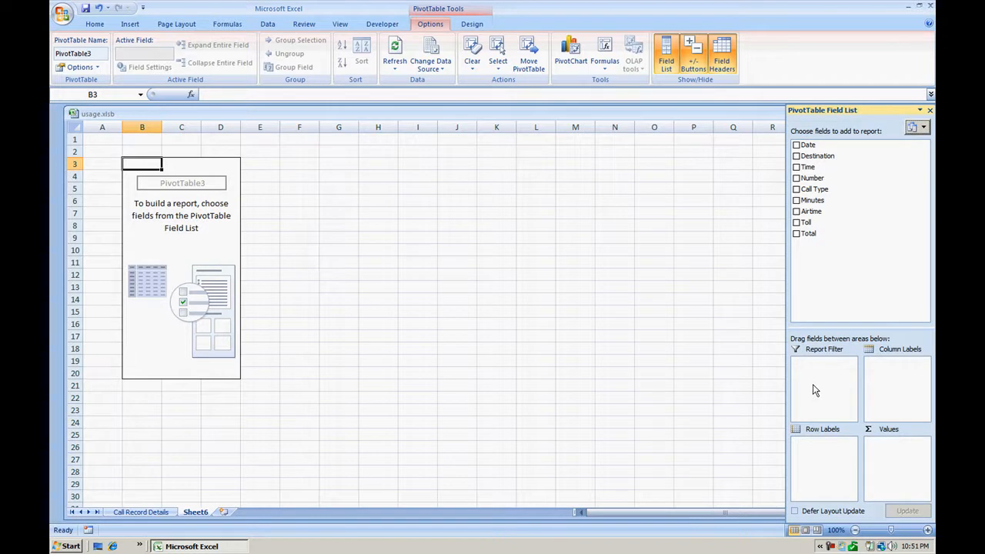
mouse_move(831, 200)
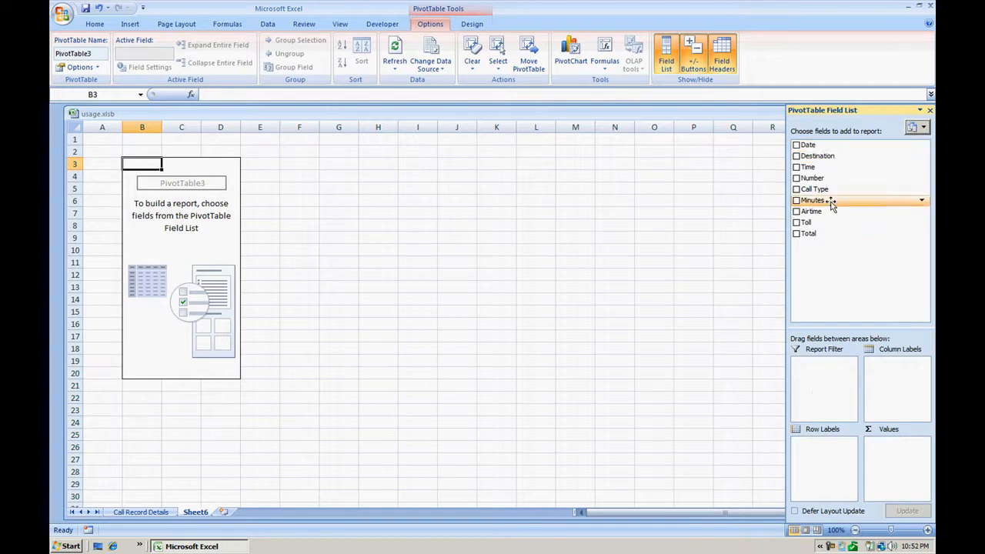
mouse_move(831, 179)
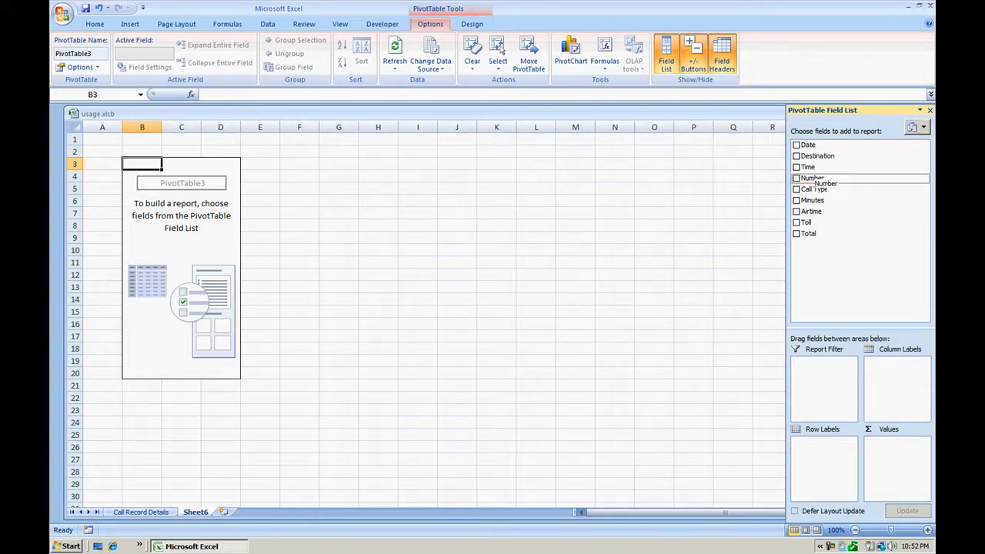
click(796, 179)
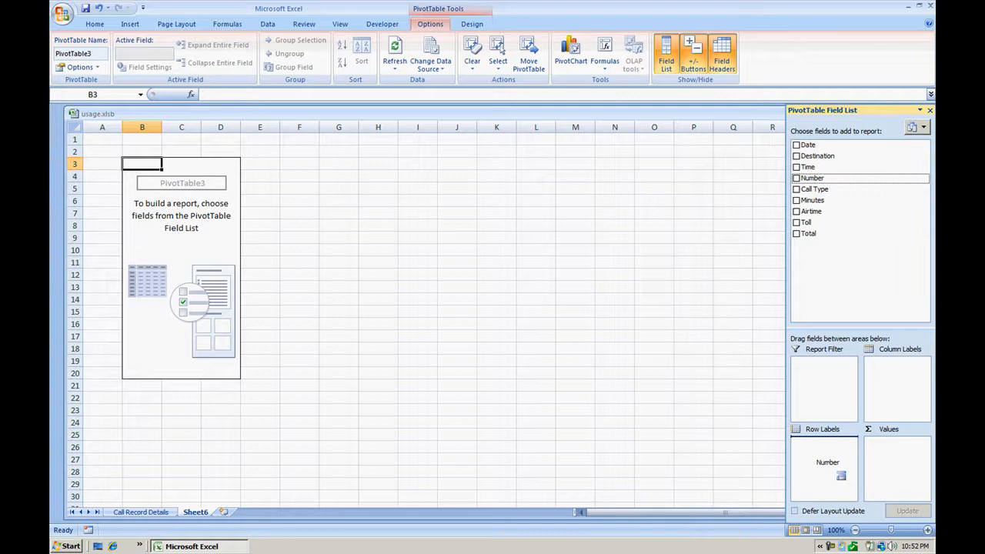
click(798, 179)
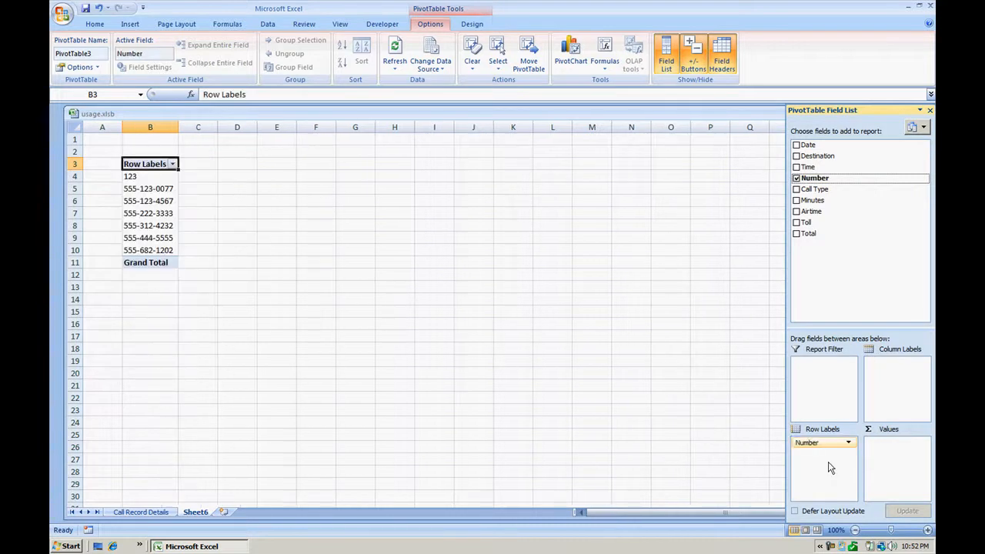
mouse_move(828, 200)
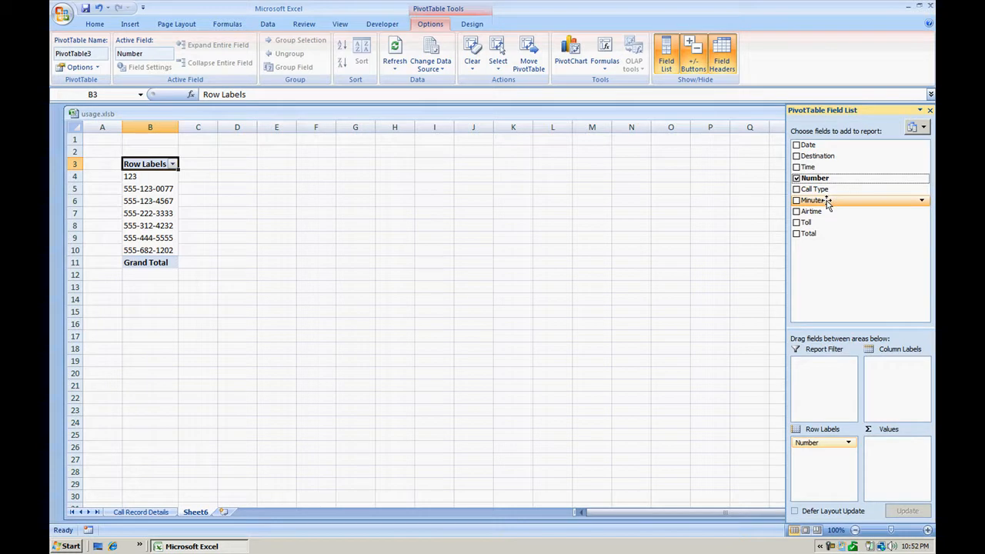
click(798, 200)
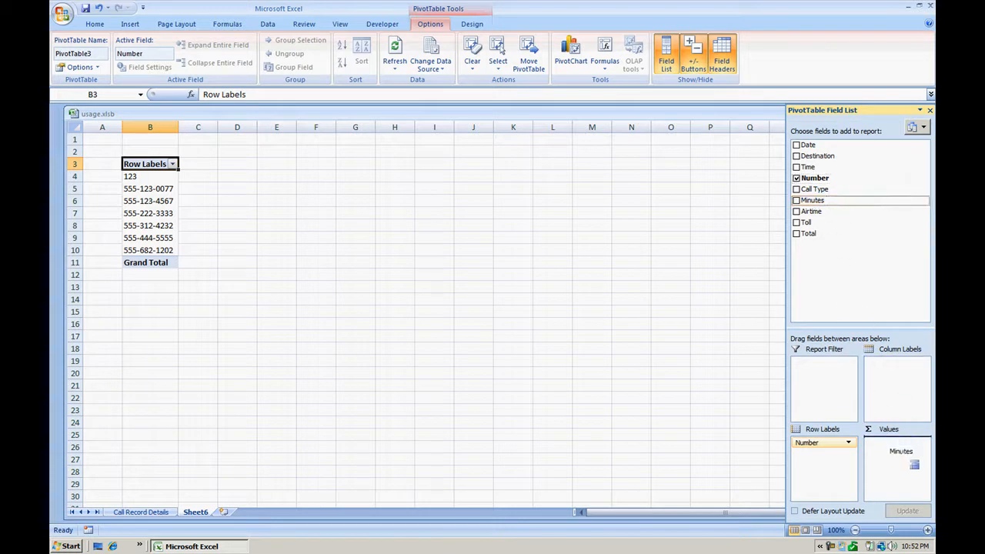
click(798, 200)
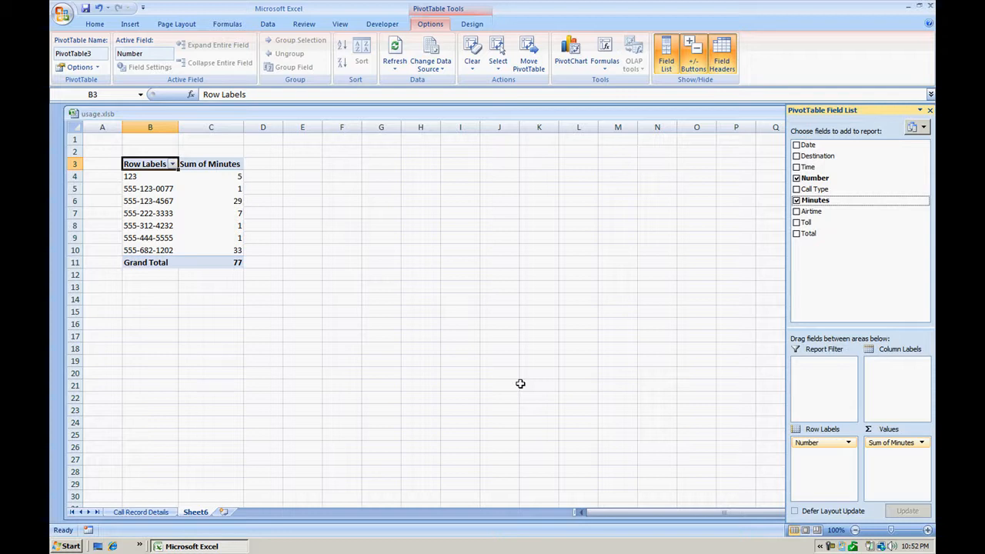
mouse_move(225, 197)
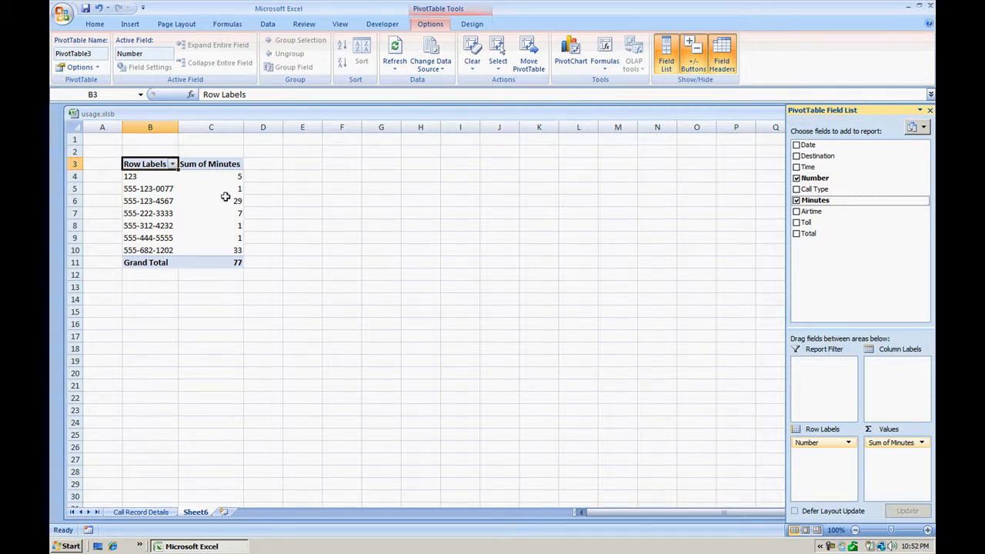
click(151, 200)
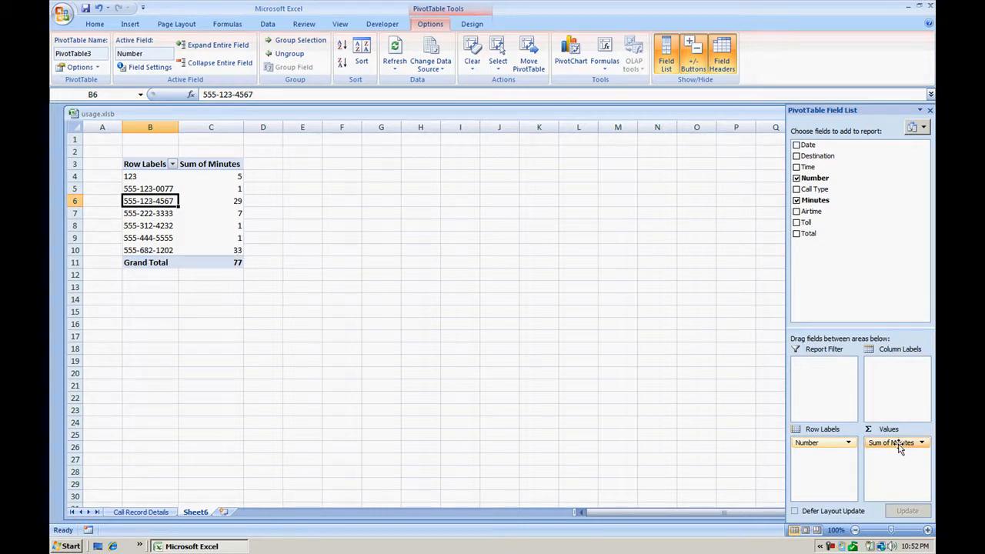
Change Sum of Minutes to Count via Value Field Settings, giving a grand total of 18 calls
click(920, 443)
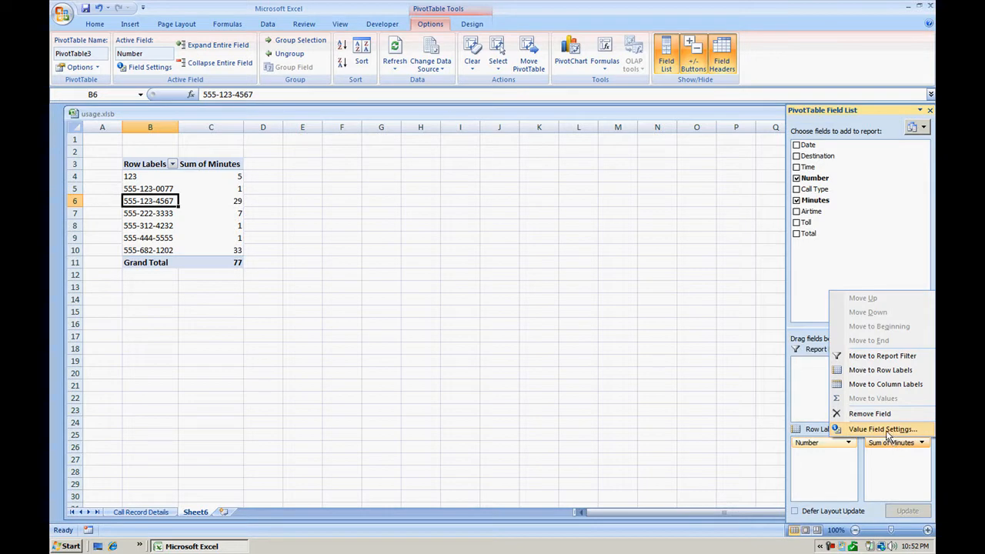
click(884, 428)
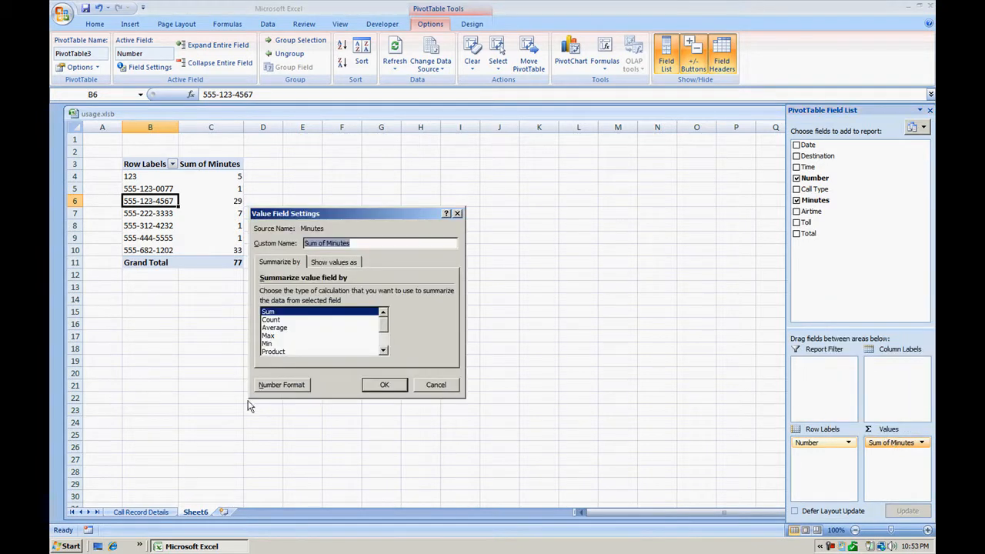
click(271, 318)
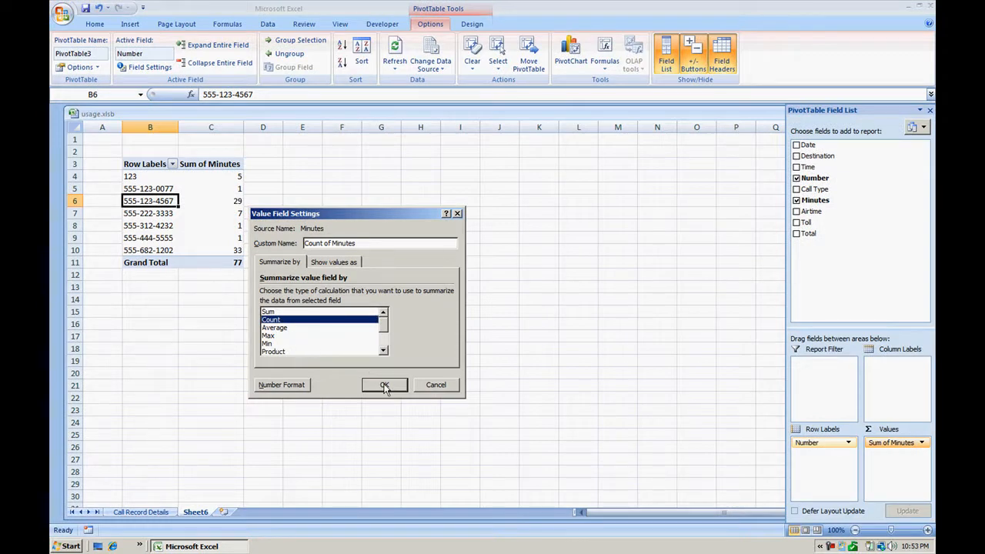
click(385, 385)
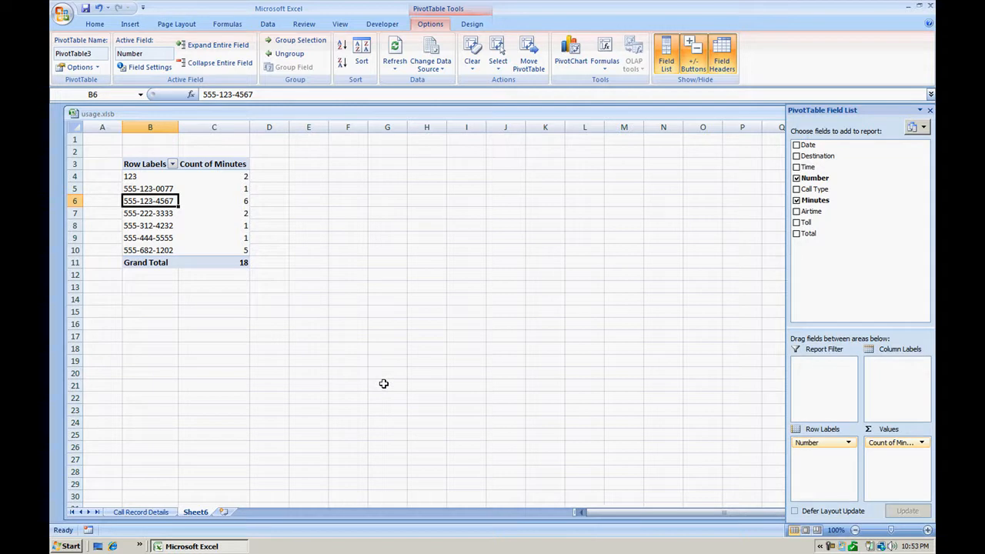
mouse_move(254, 351)
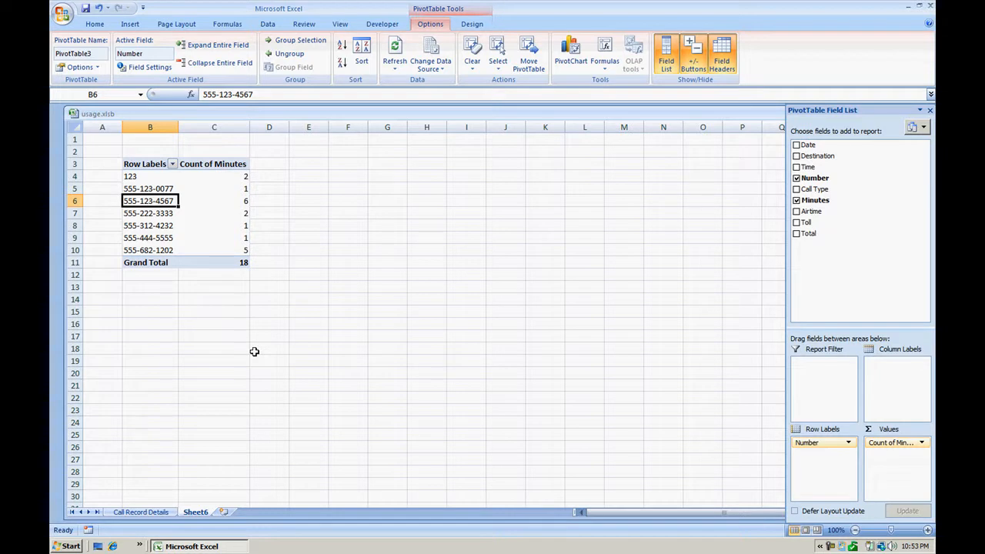
mouse_move(188, 242)
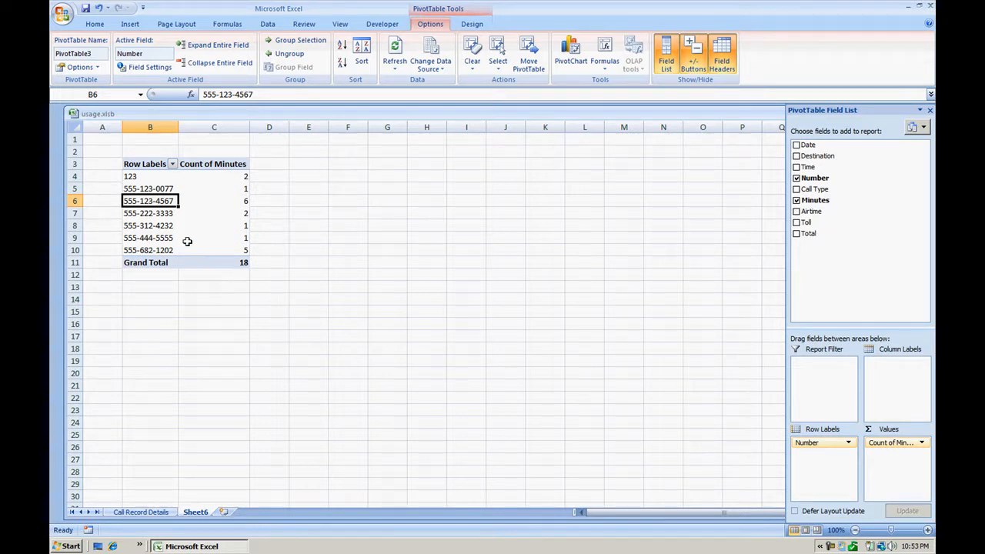
mouse_move(176, 207)
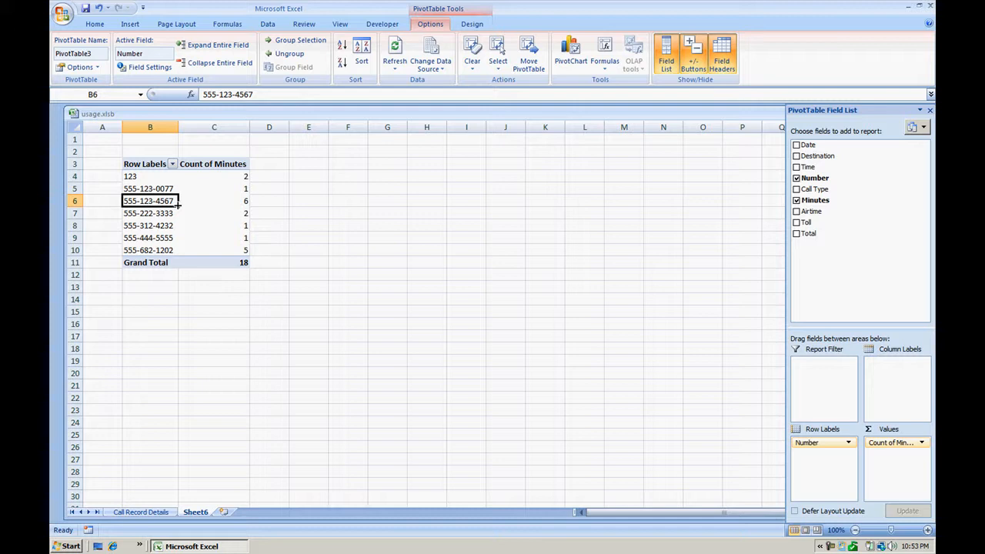
mouse_move(212, 205)
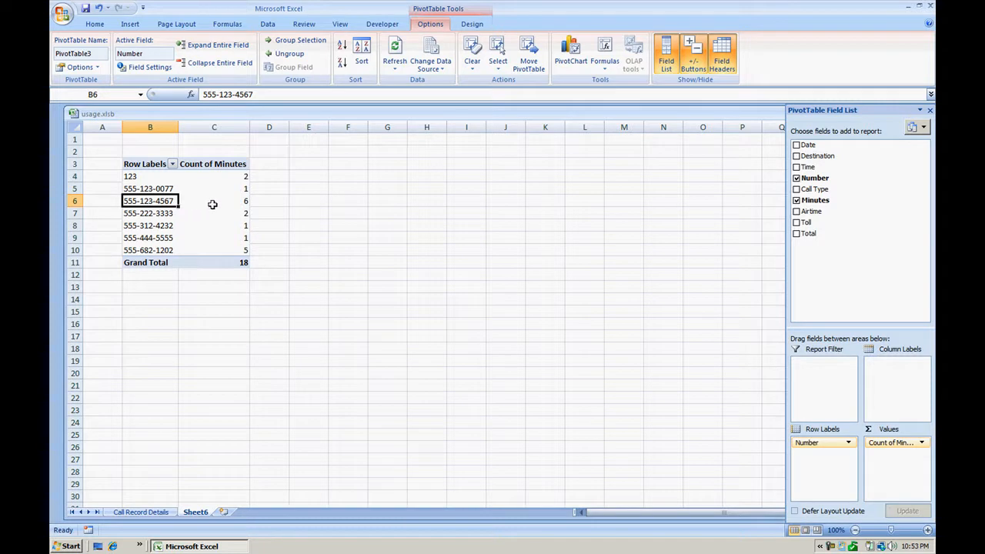
click(214, 200)
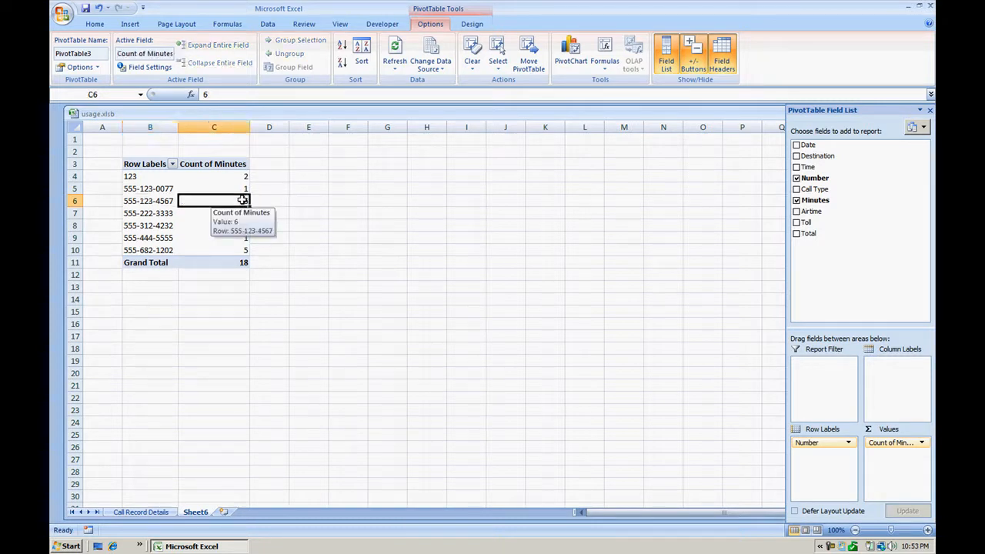
mouse_move(247, 212)
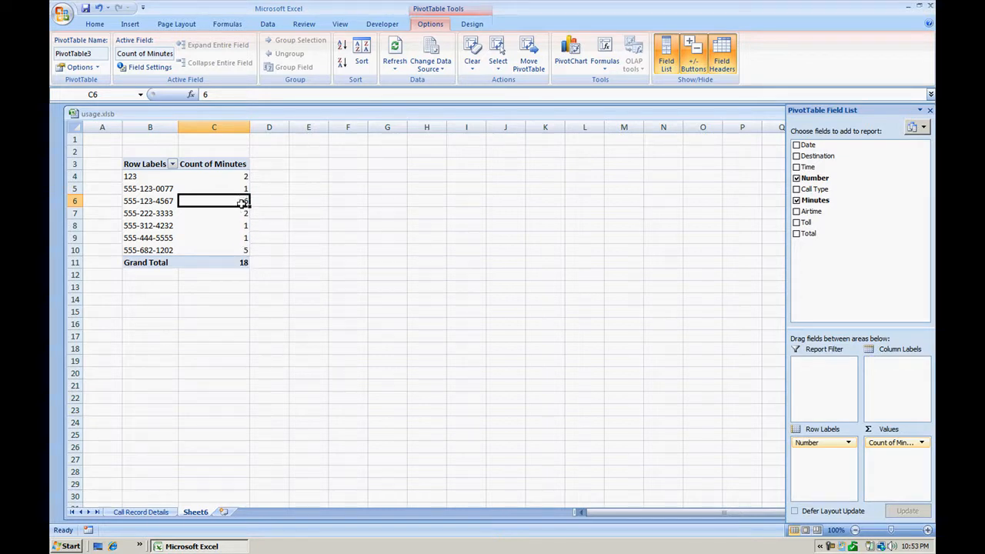
mouse_move(214, 200)
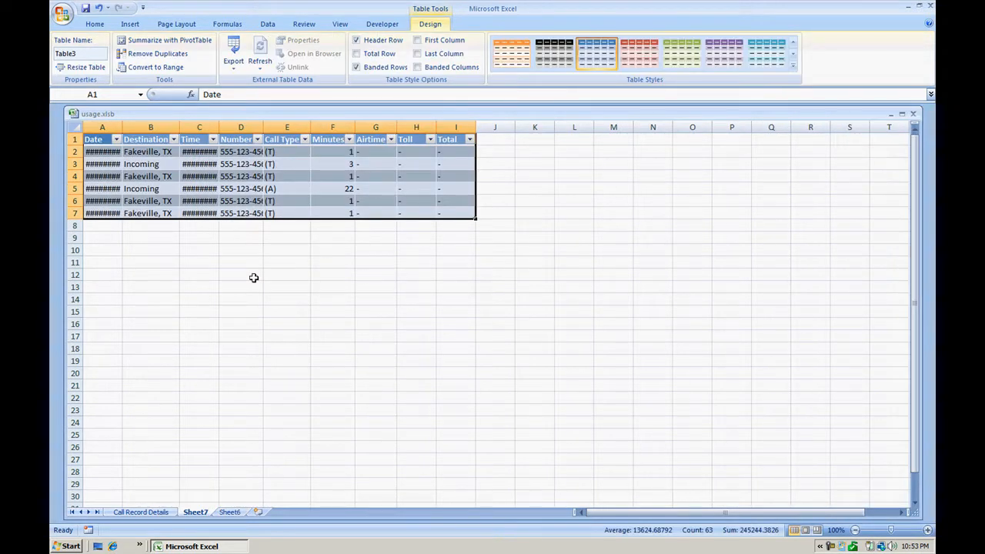
mouse_move(116, 72)
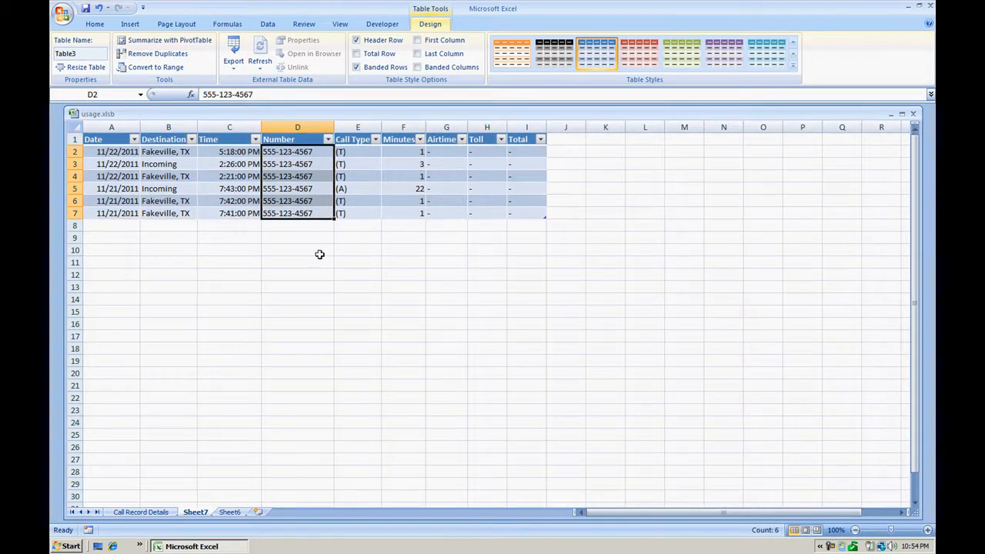
mouse_move(369, 318)
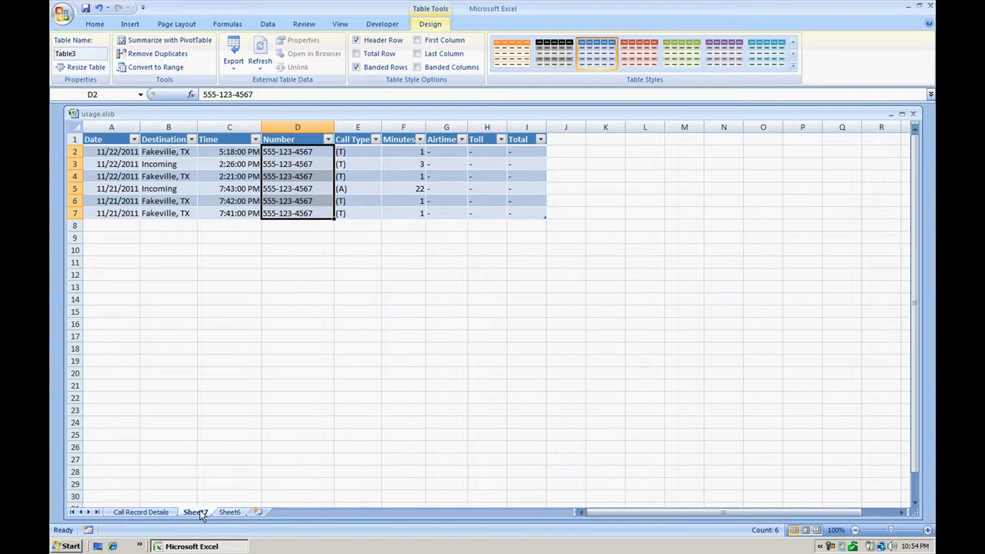
right_click(196, 511)
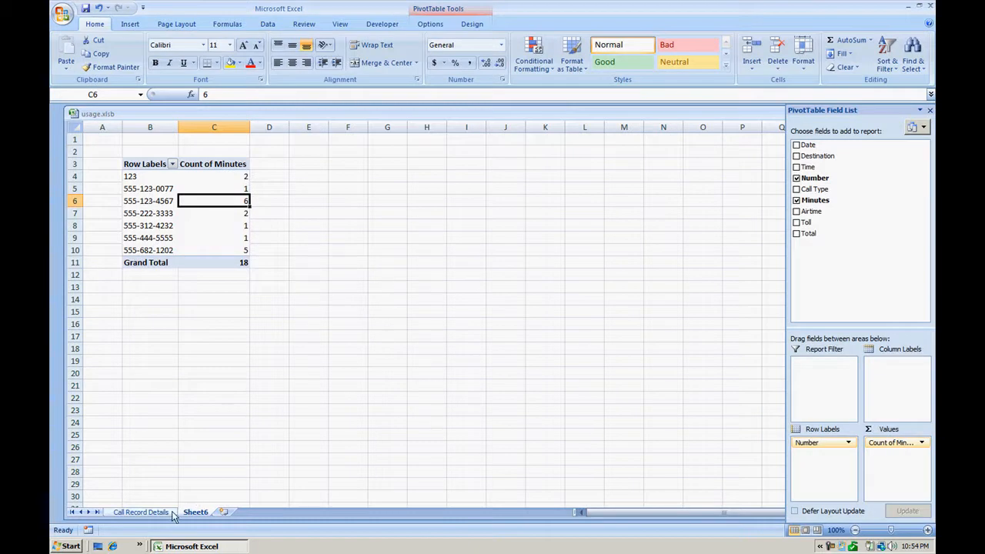
click(140, 511)
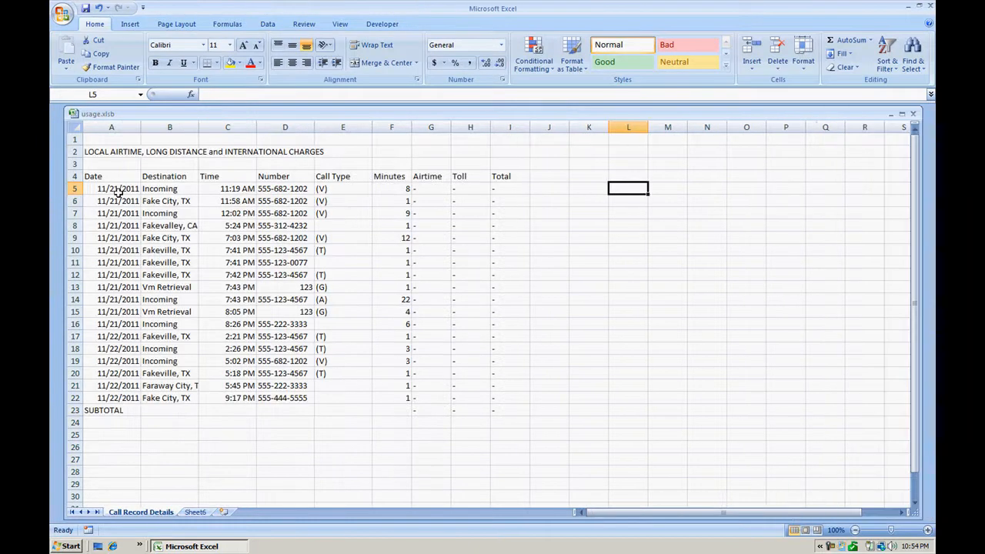
click(196, 511)
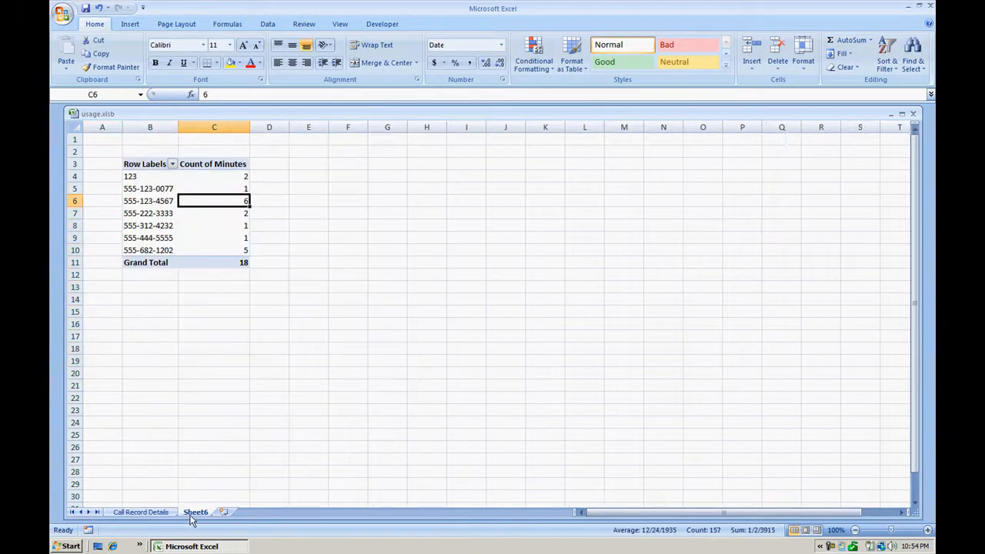
click(214, 188)
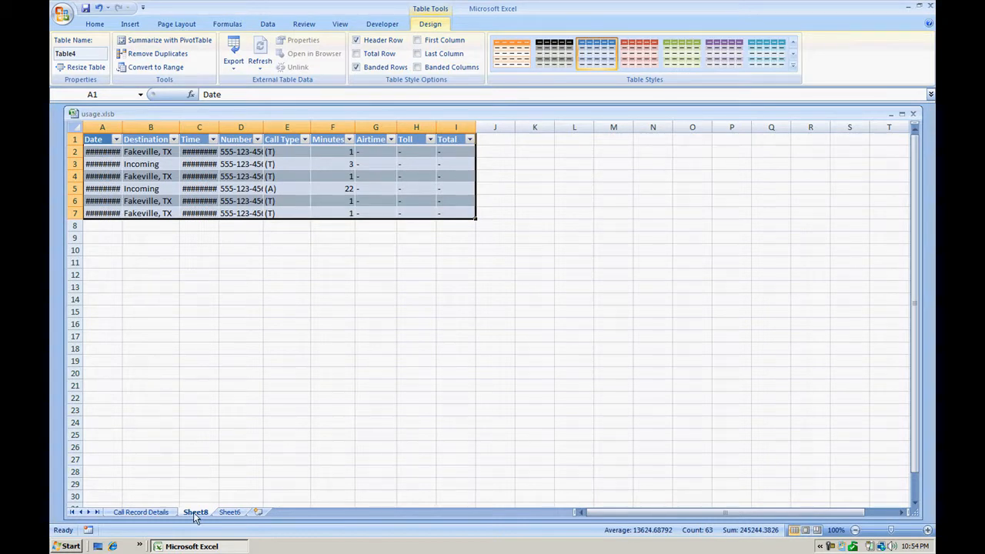
mouse_move(216, 514)
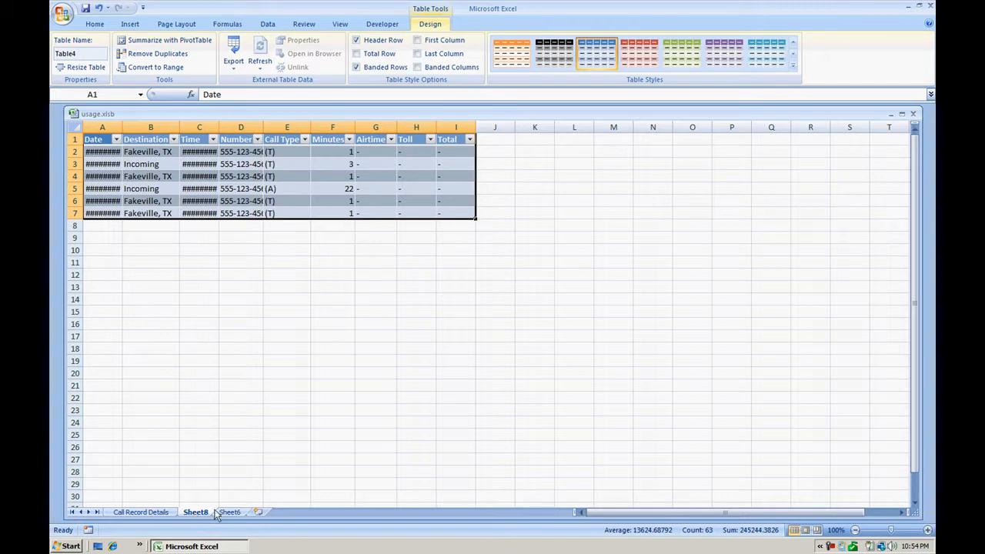
click(229, 511)
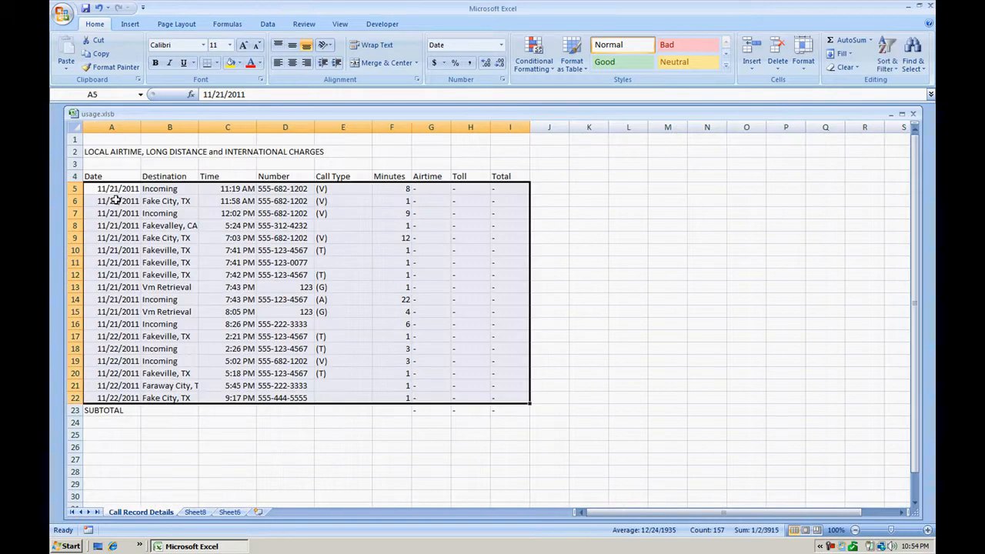
Compare the drill-down rows against Call Record Details rows 5-22, then return to the pivot table
drag(111, 188, 501, 410)
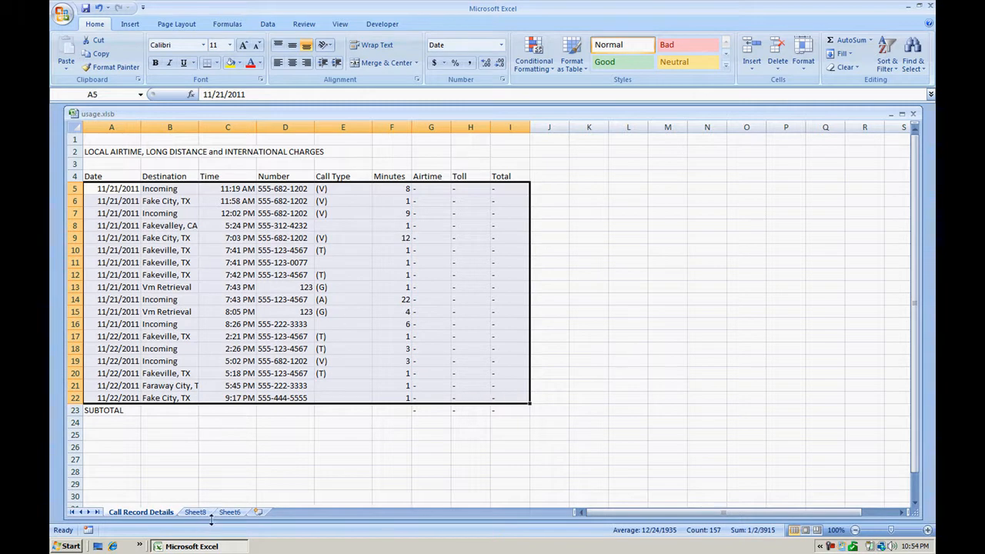
click(229, 511)
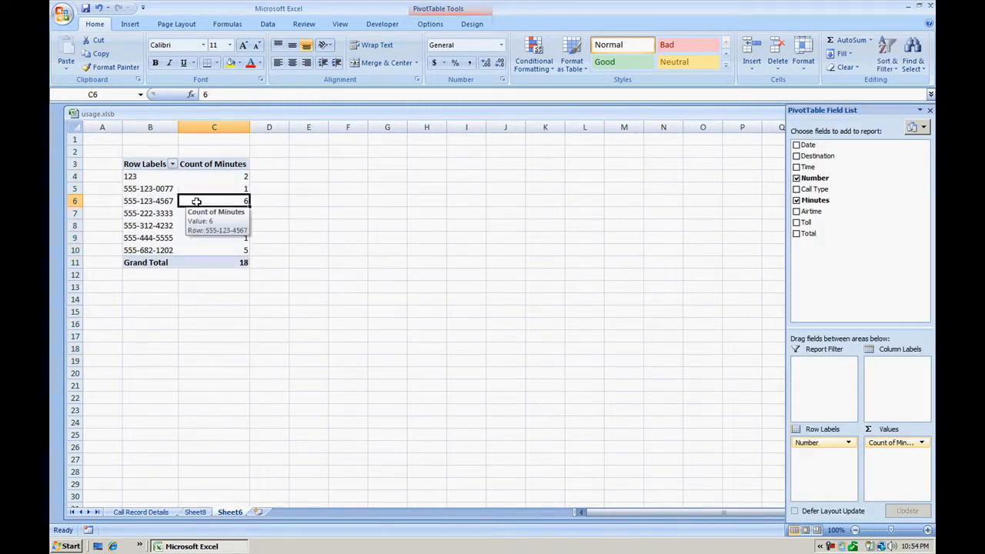
click(432, 25)
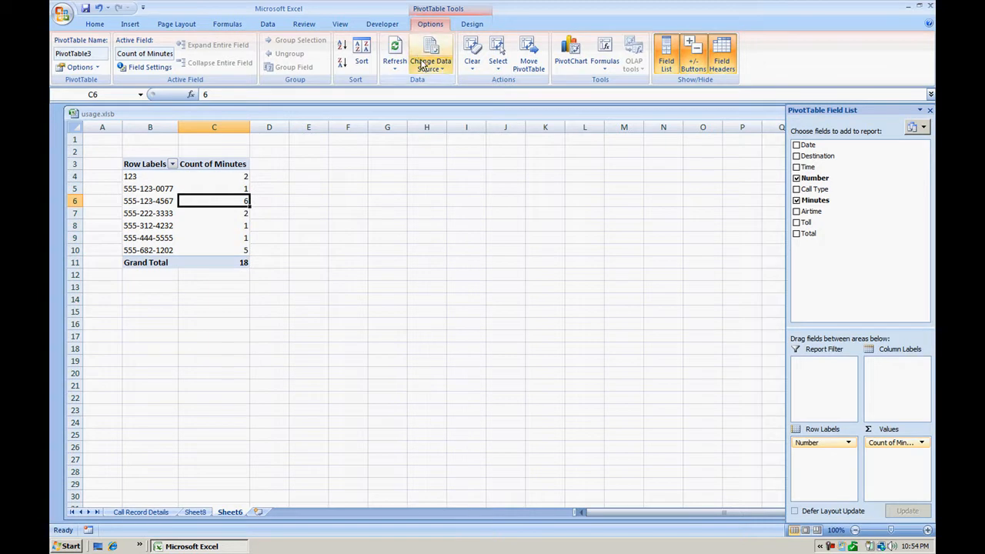
click(431, 60)
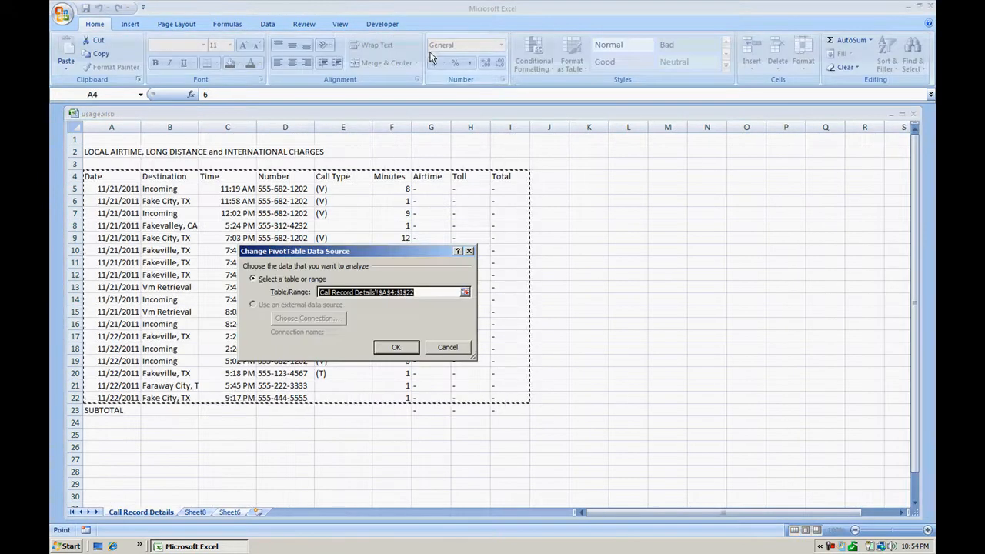
click(415, 293)
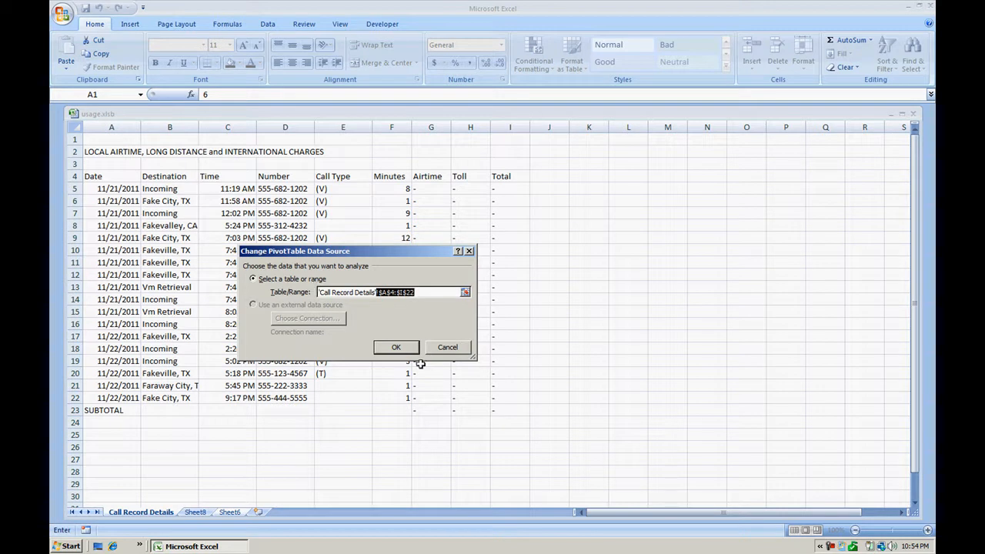
click(396, 348)
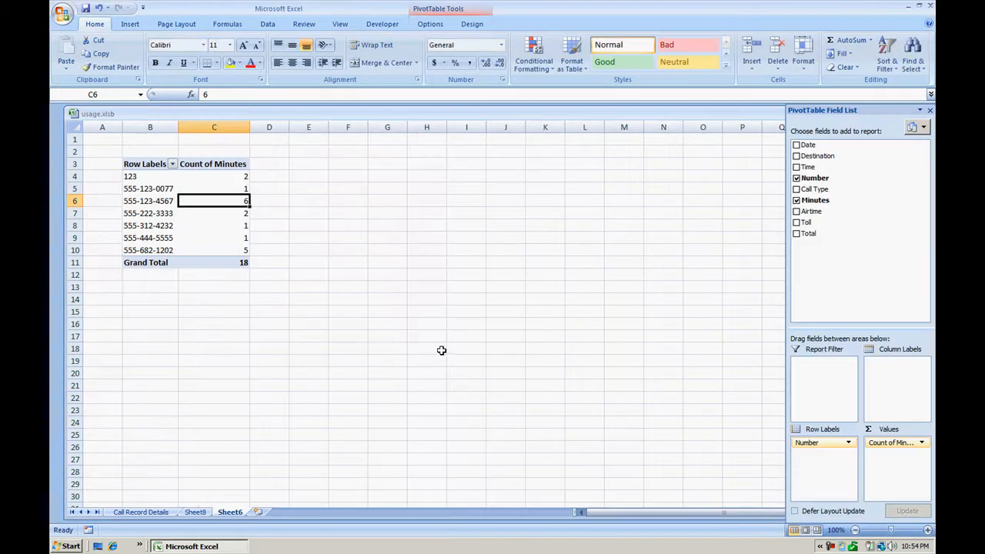
click(142, 512)
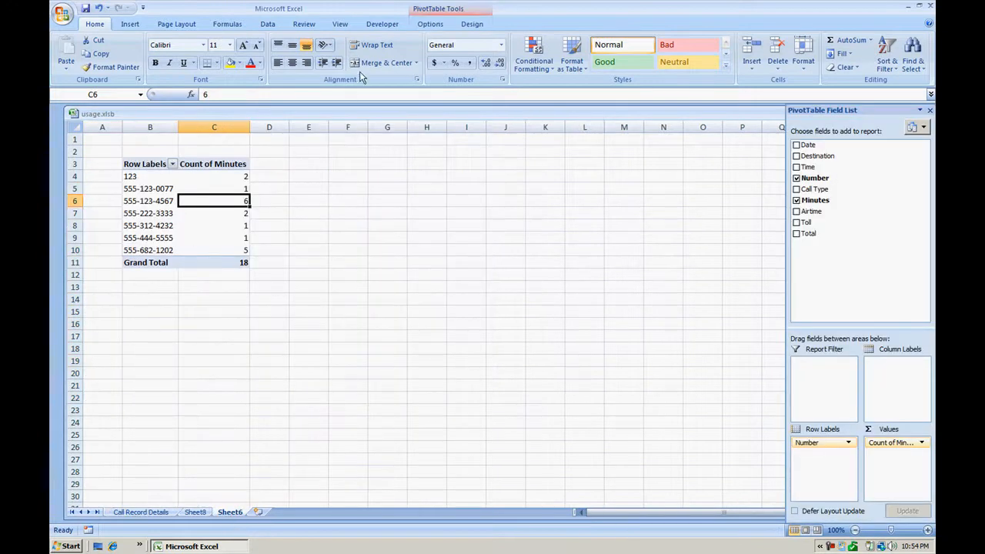
click(429, 25)
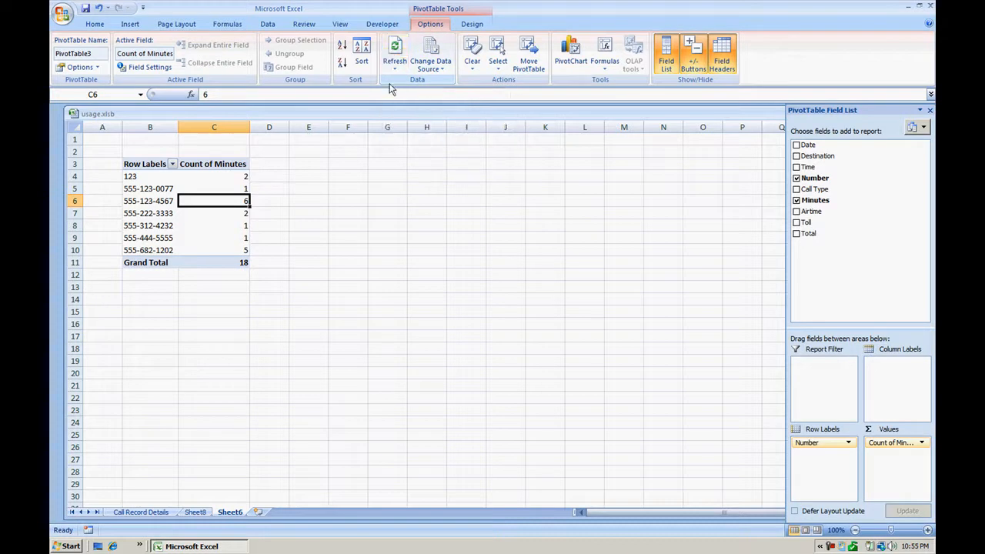
mouse_move(339, 376)
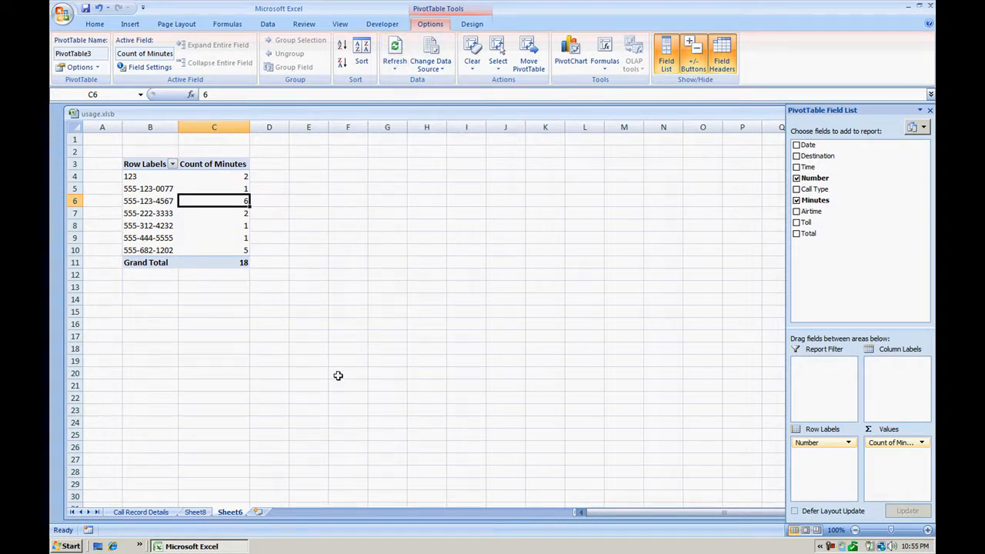